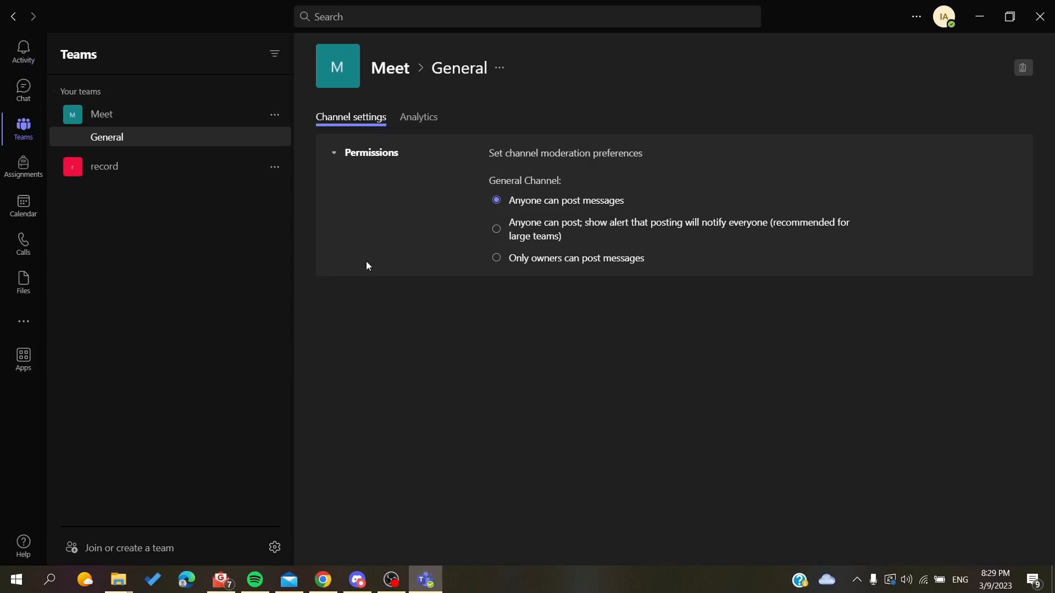
mouse_move(331, 257)
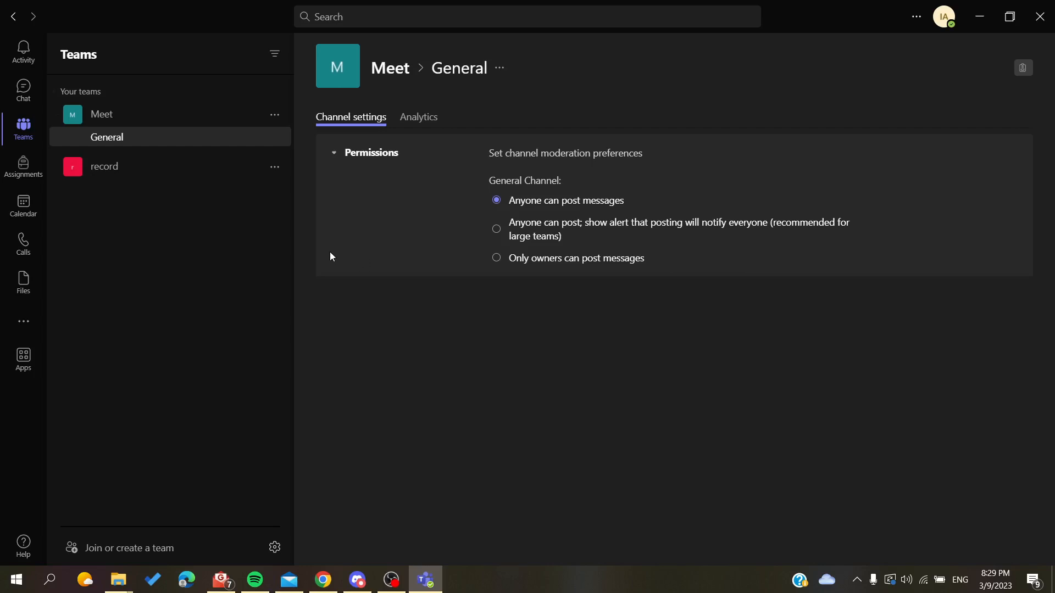
mouse_move(955, 9)
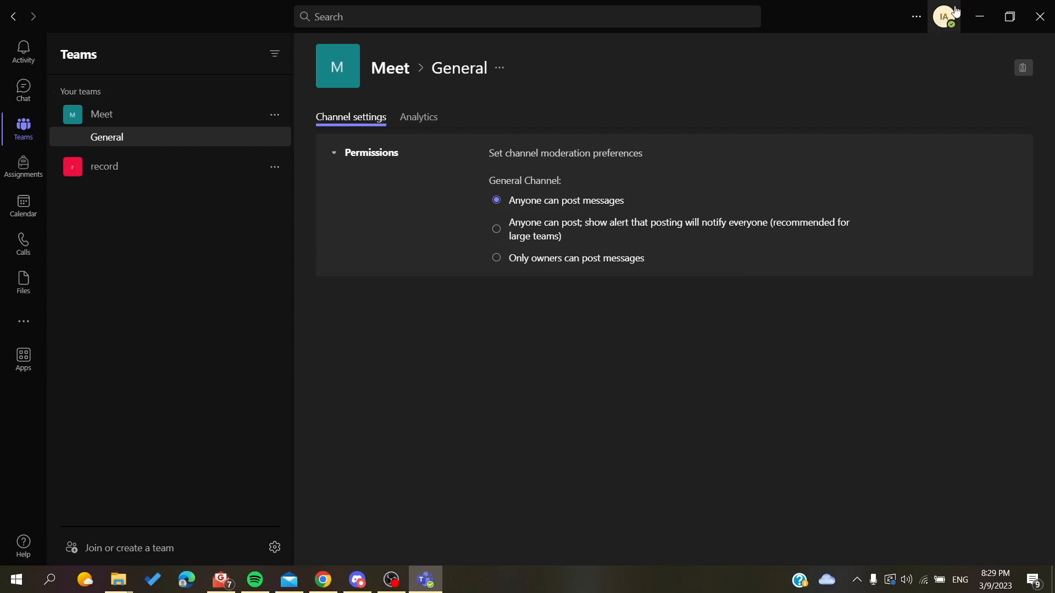
mouse_move(940, 19)
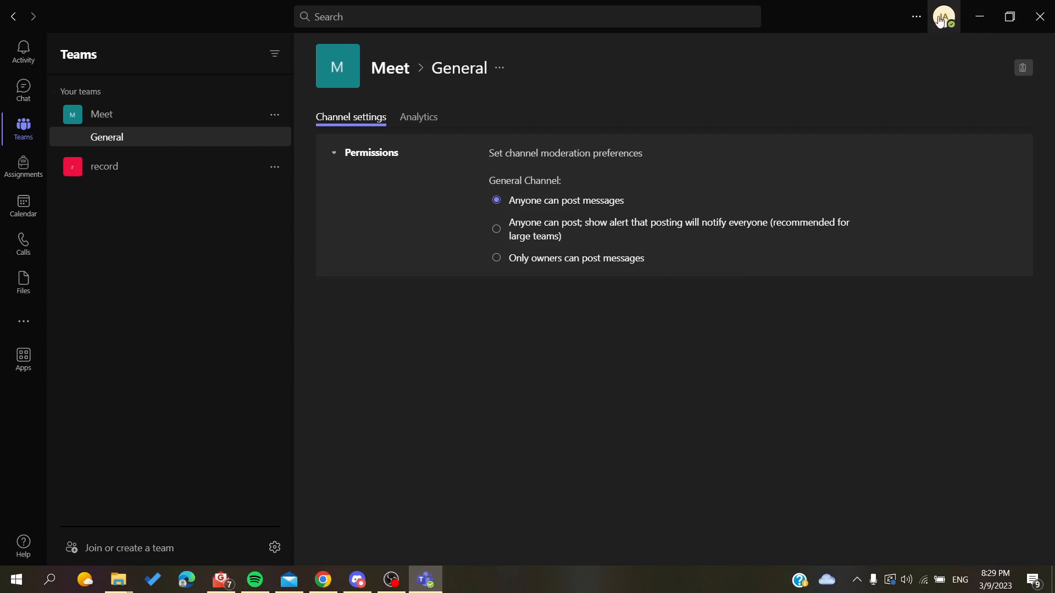
Open Manage account from the profile picture menu to show Settings > Accounts
click(944, 15)
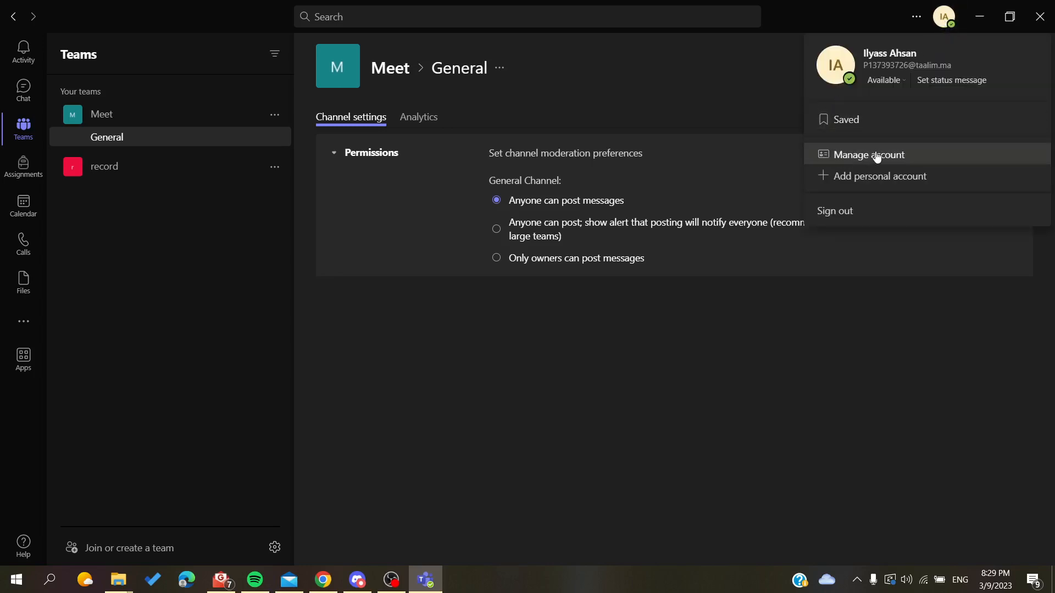
mouse_move(843, 167)
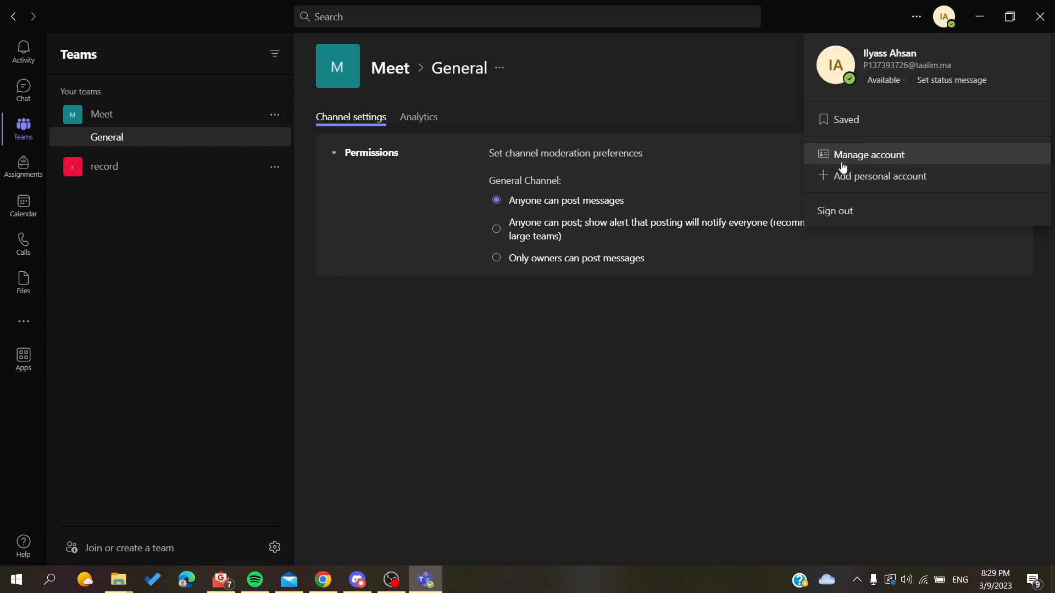
click(868, 155)
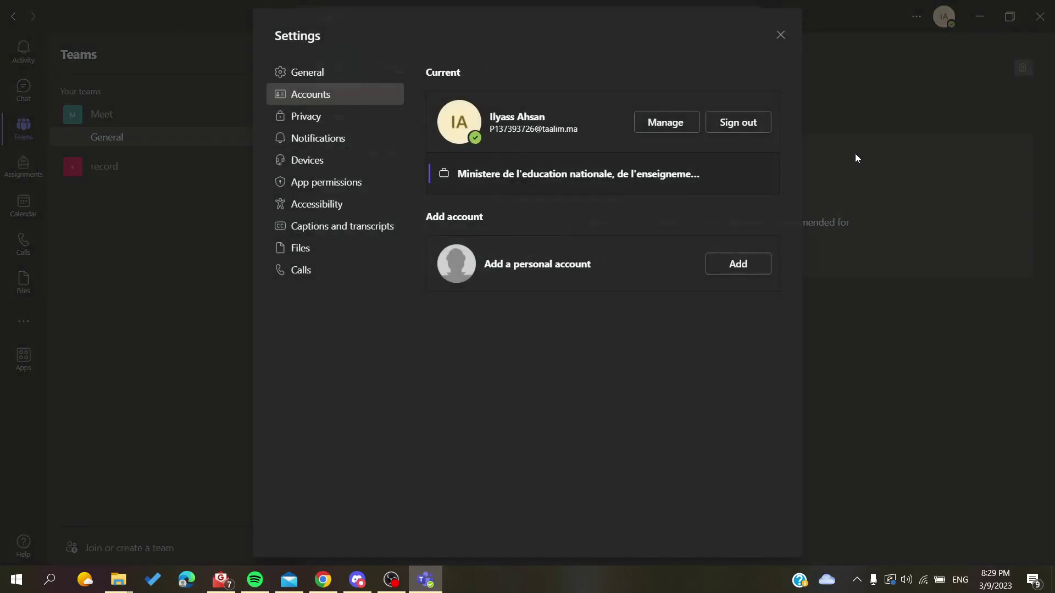
mouse_move(273, 165)
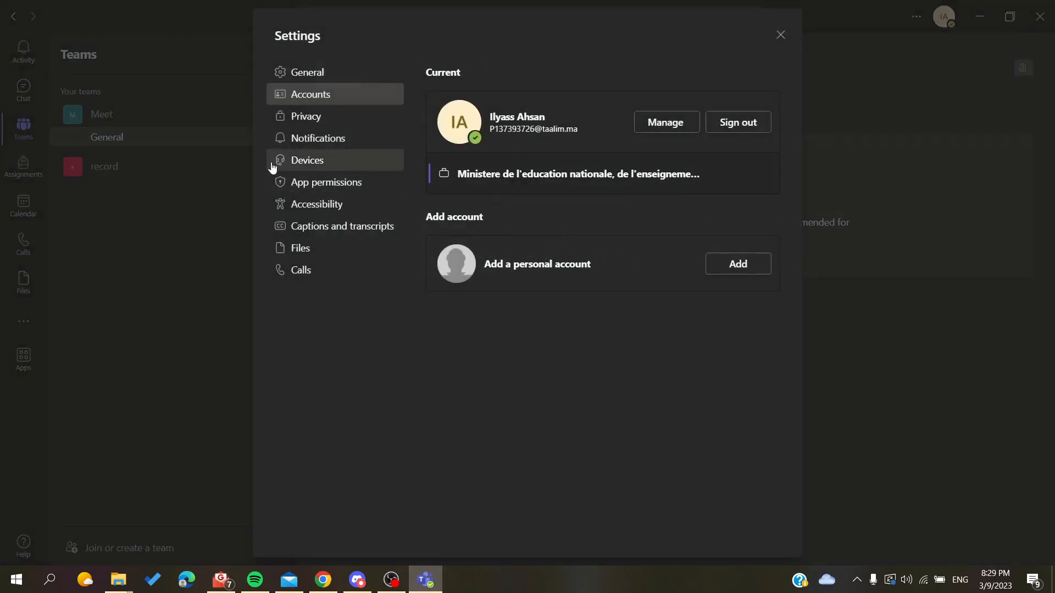
Open Devices settings and review the USB audio speaker, microphone and High noise suppression
click(307, 160)
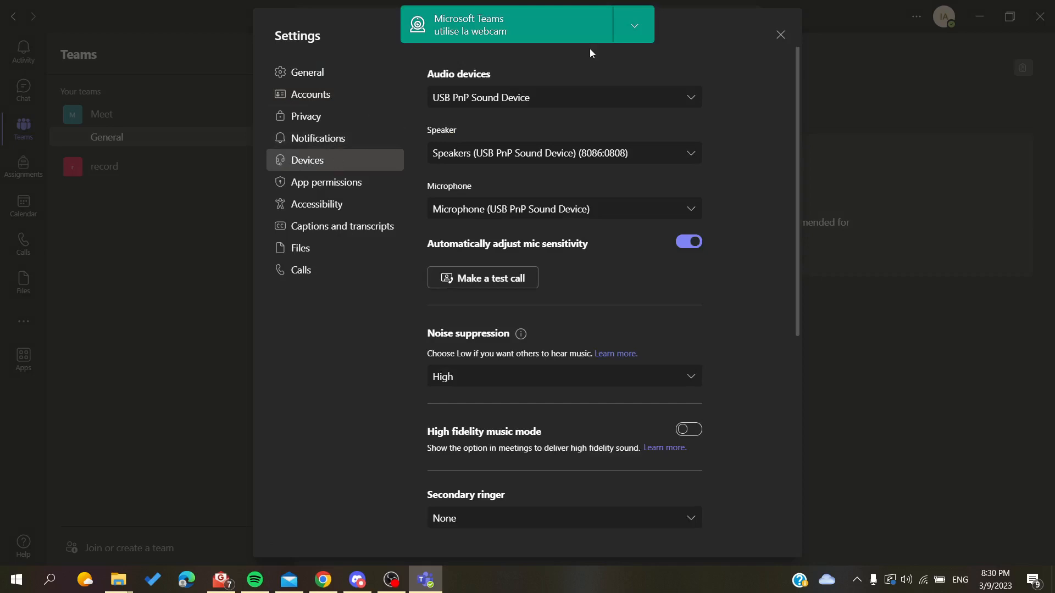
mouse_move(548, 117)
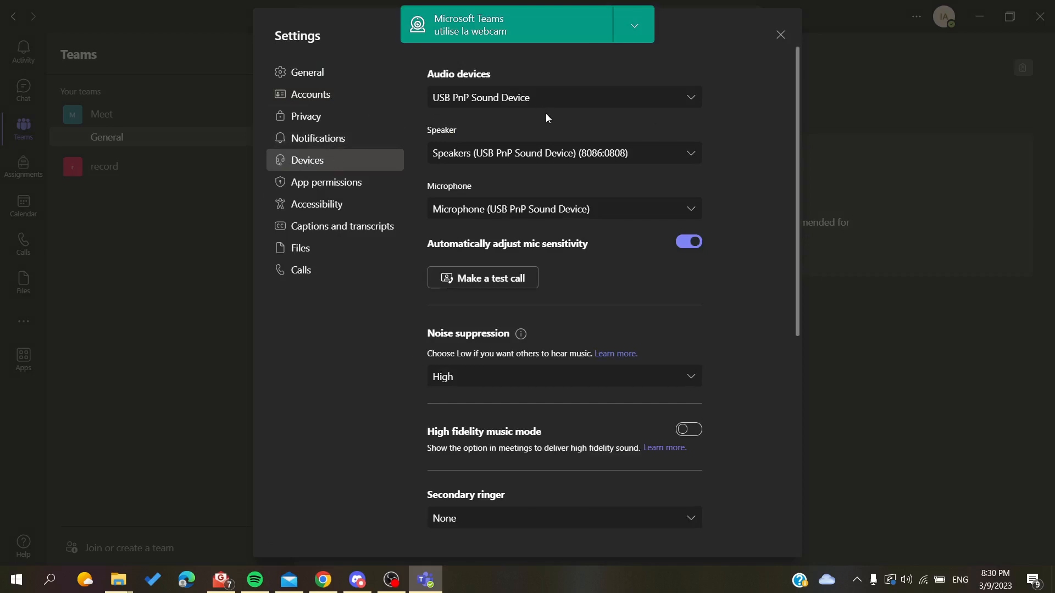
mouse_move(678, 104)
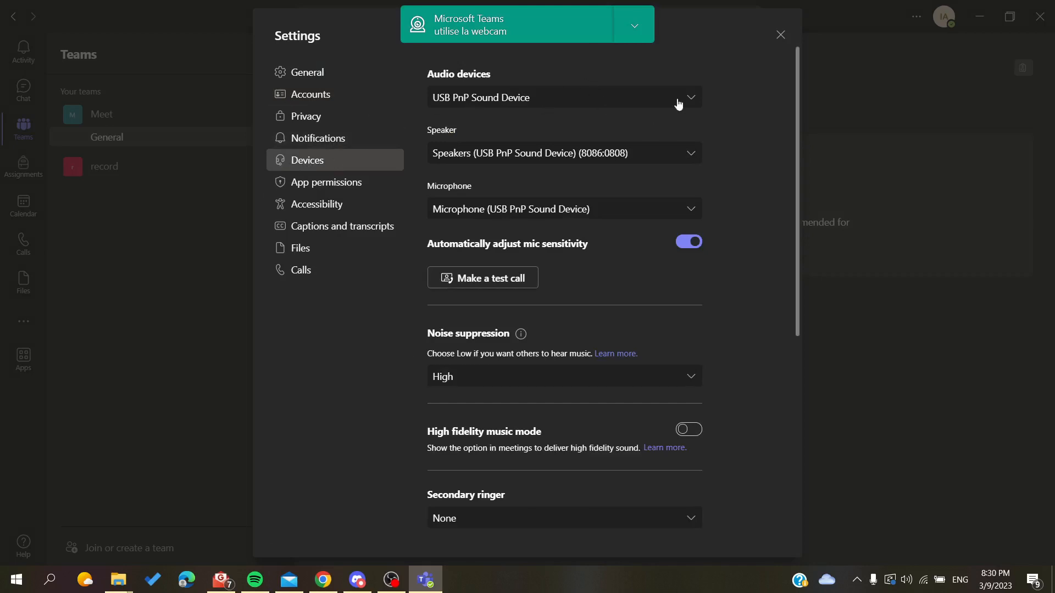
scroll(down, 3)
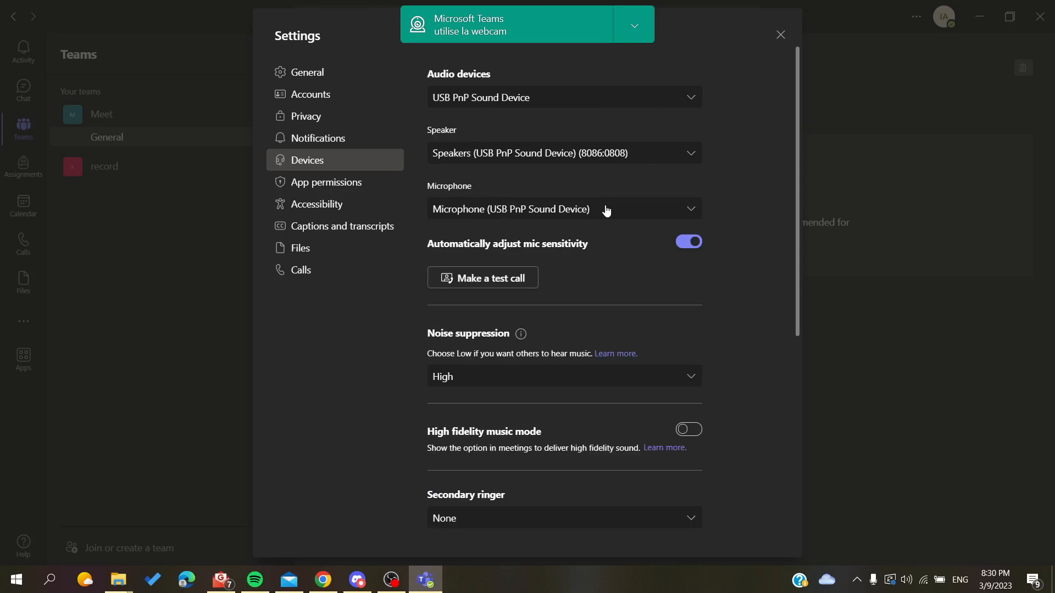
scroll(down, 3)
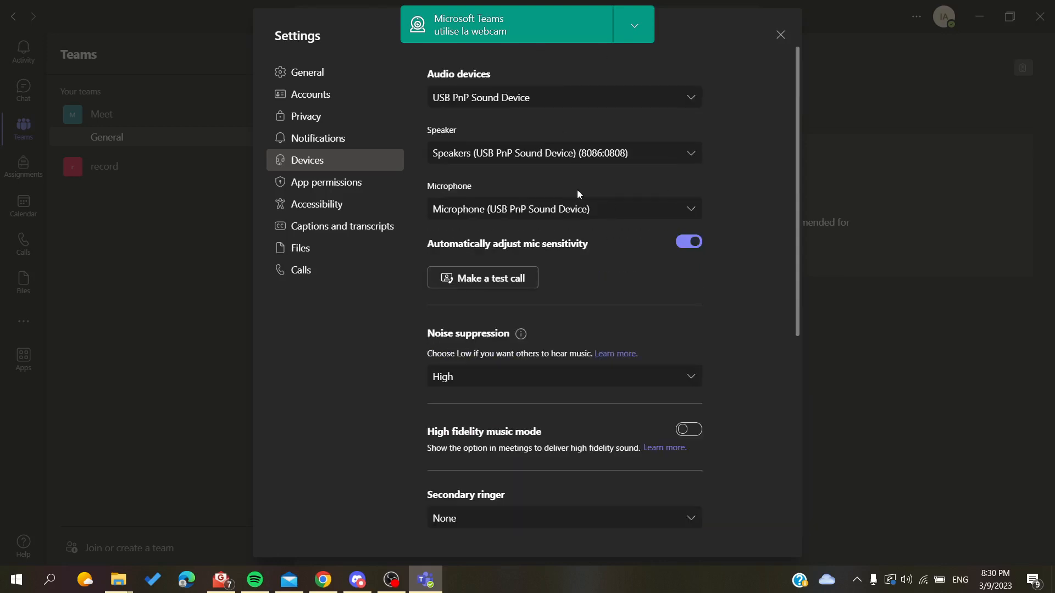
mouse_move(425, 259)
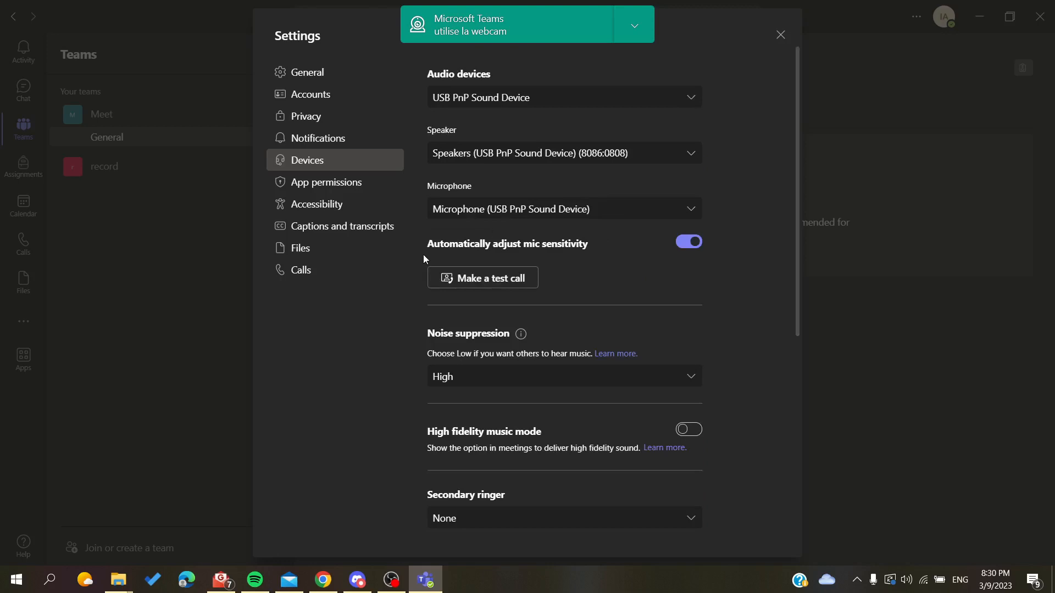
mouse_move(632, 290)
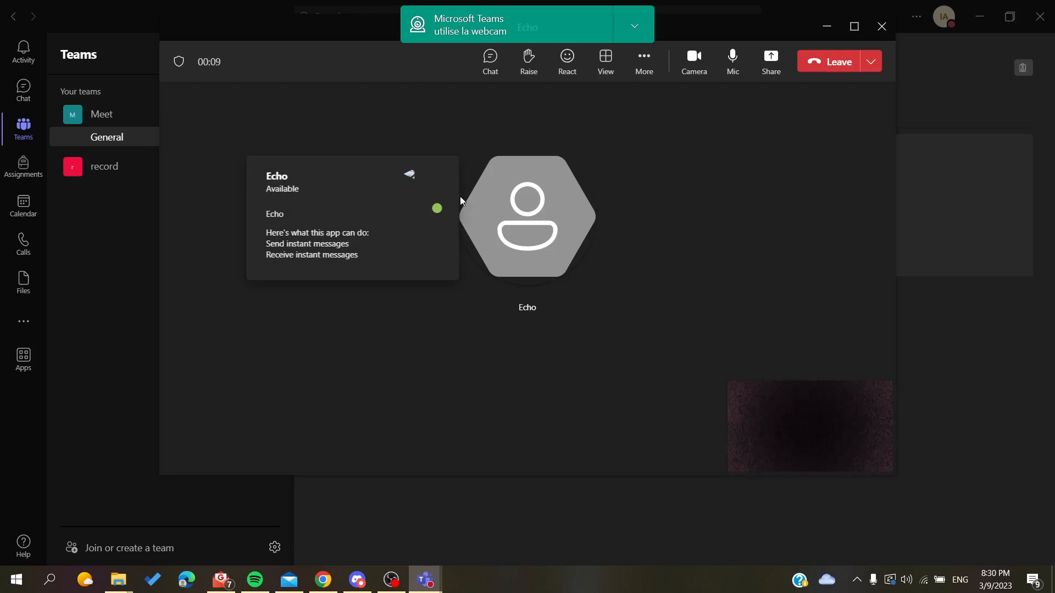
mouse_move(579, 249)
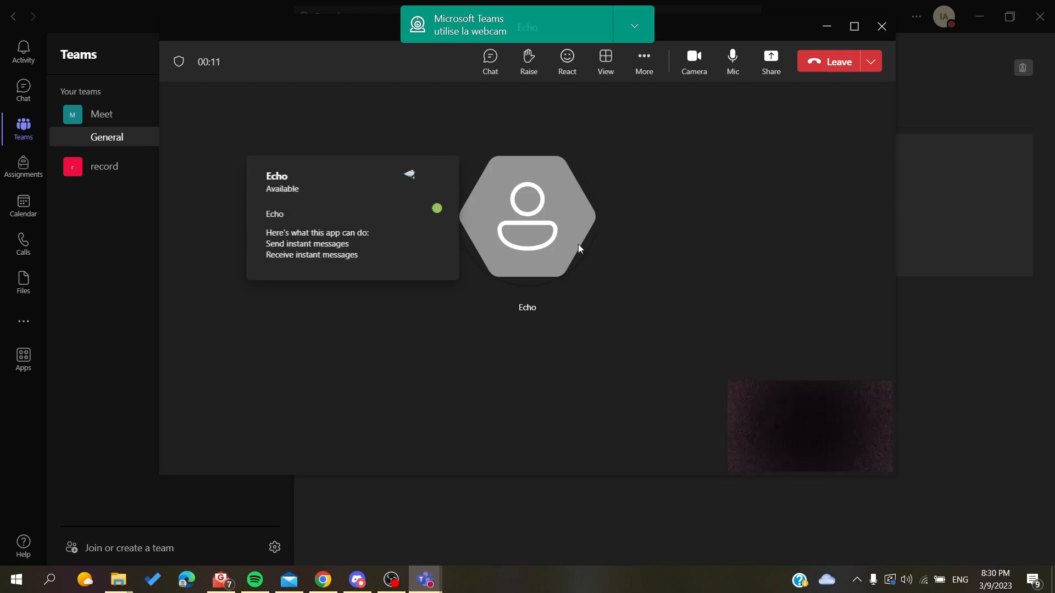
mouse_move(550, 169)
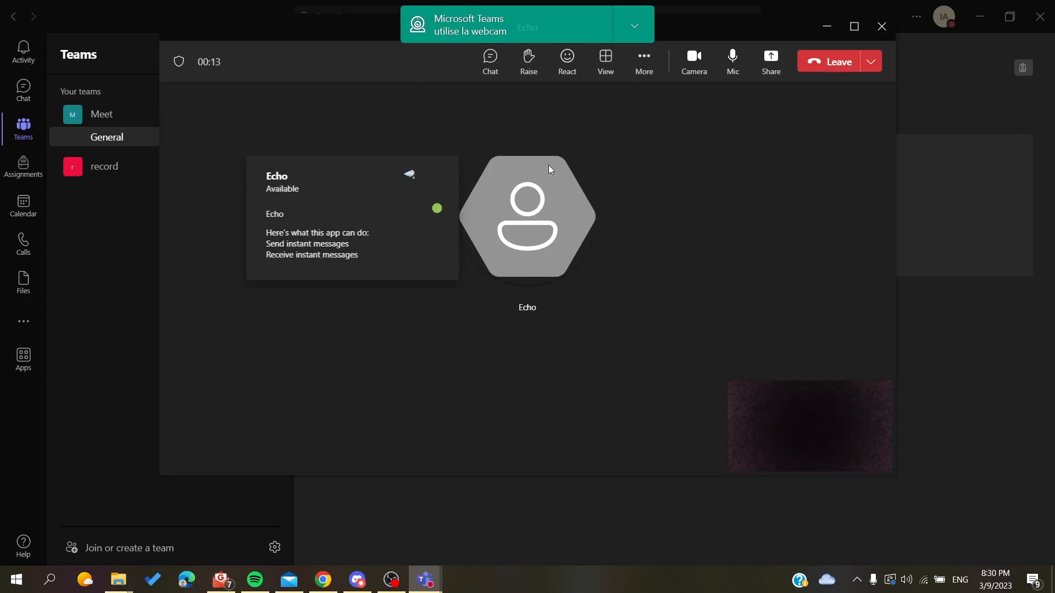
mouse_move(565, 217)
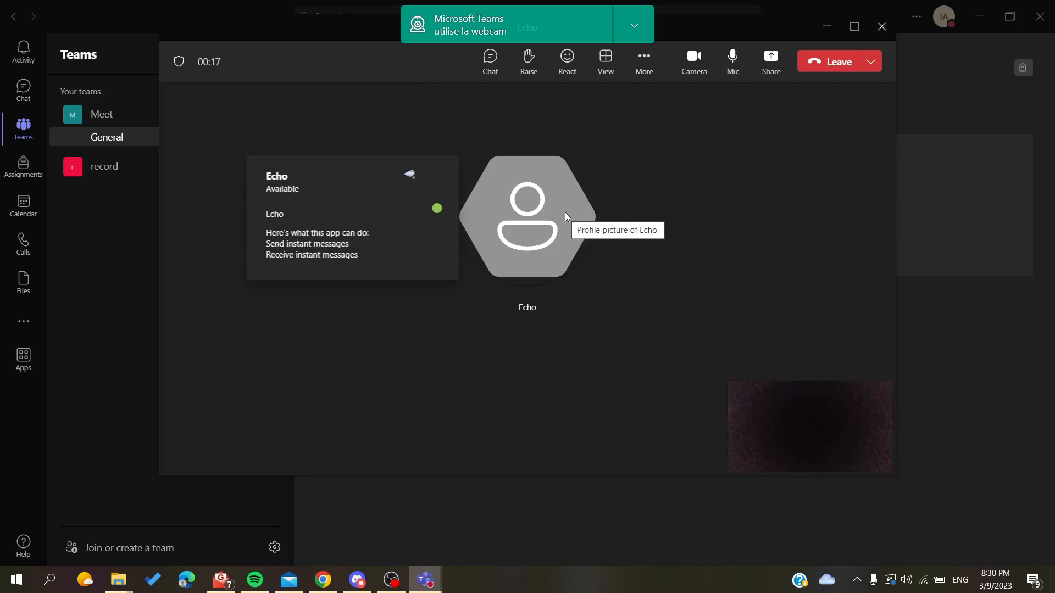
mouse_move(524, 191)
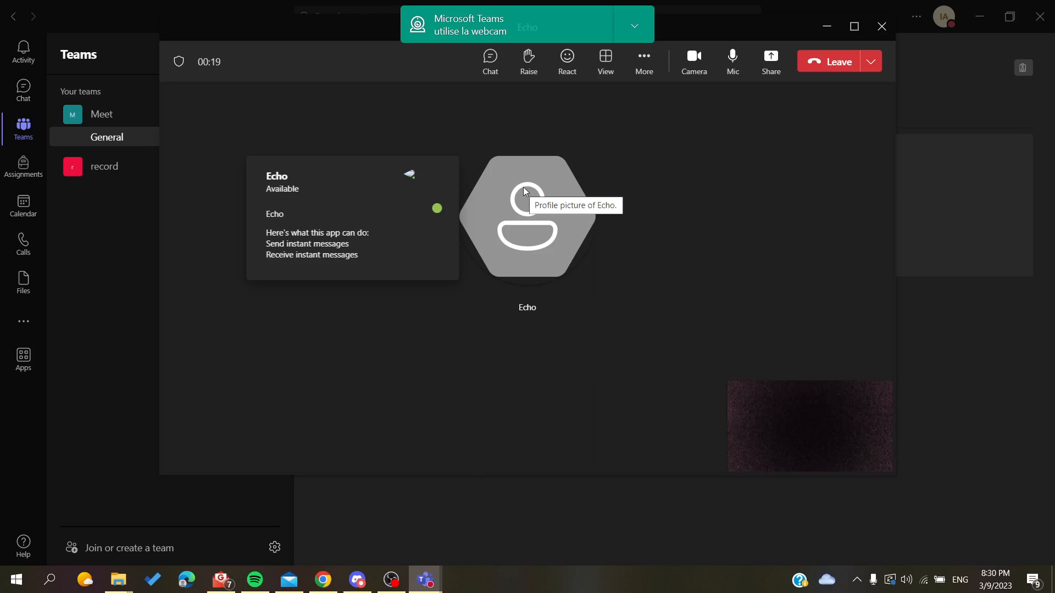
mouse_move(459, 102)
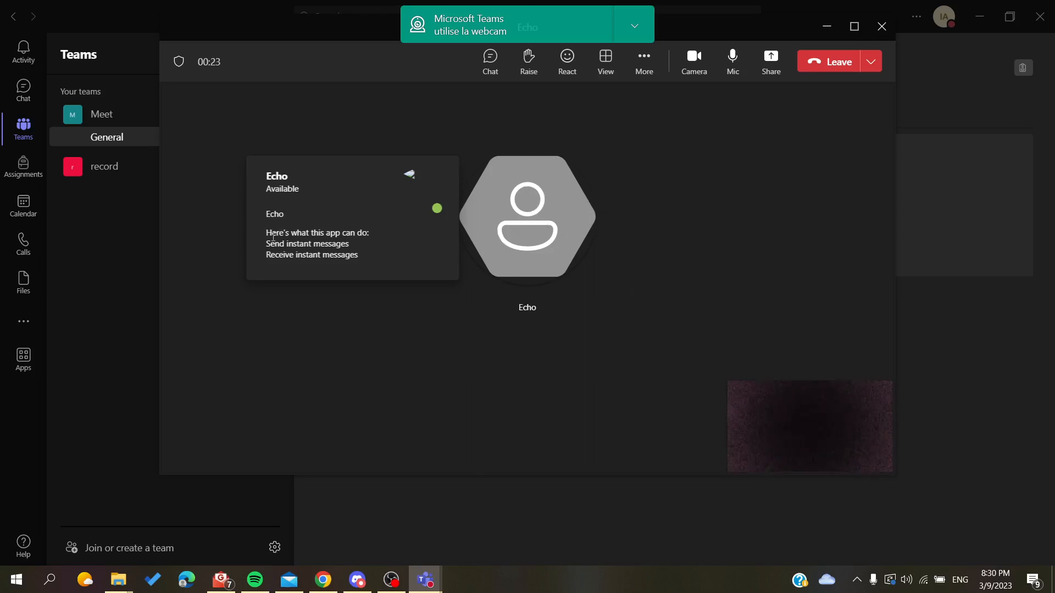
Highlight the Echo bot's description text during the microphone test call
drag(265, 233, 359, 254)
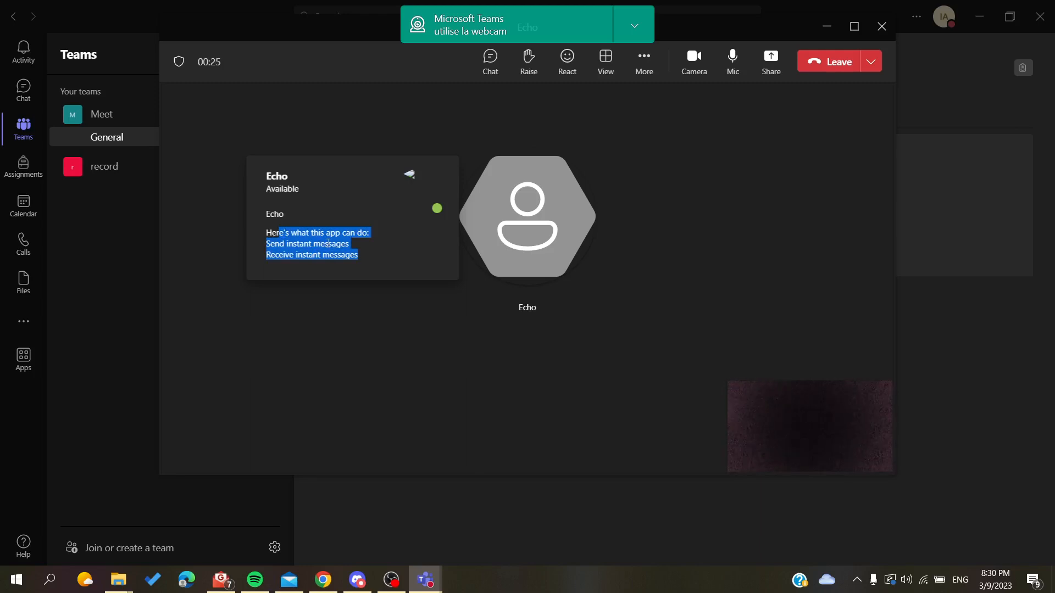
mouse_move(553, 237)
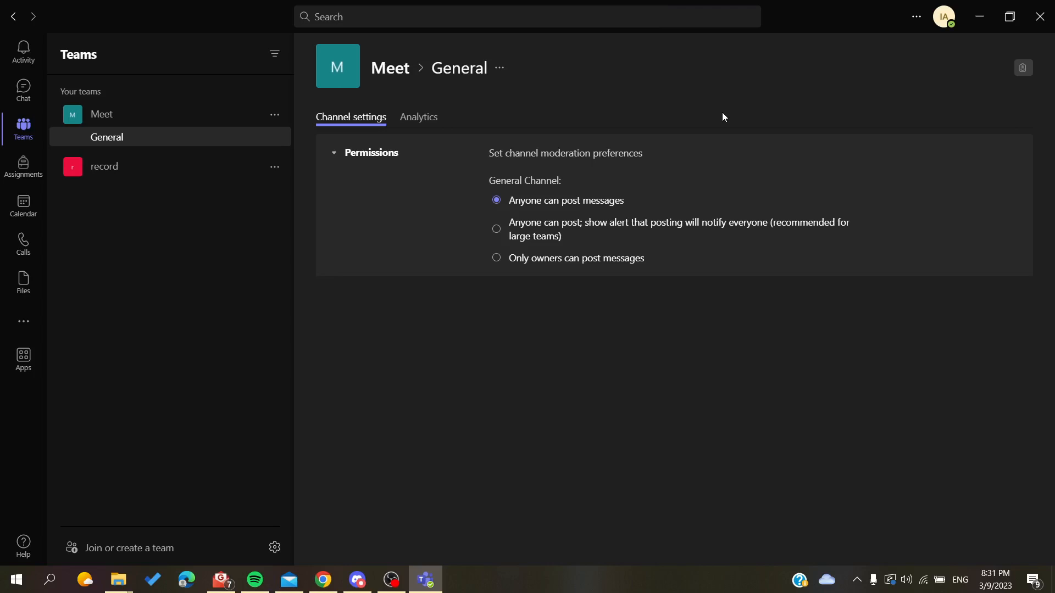
mouse_move(580, 86)
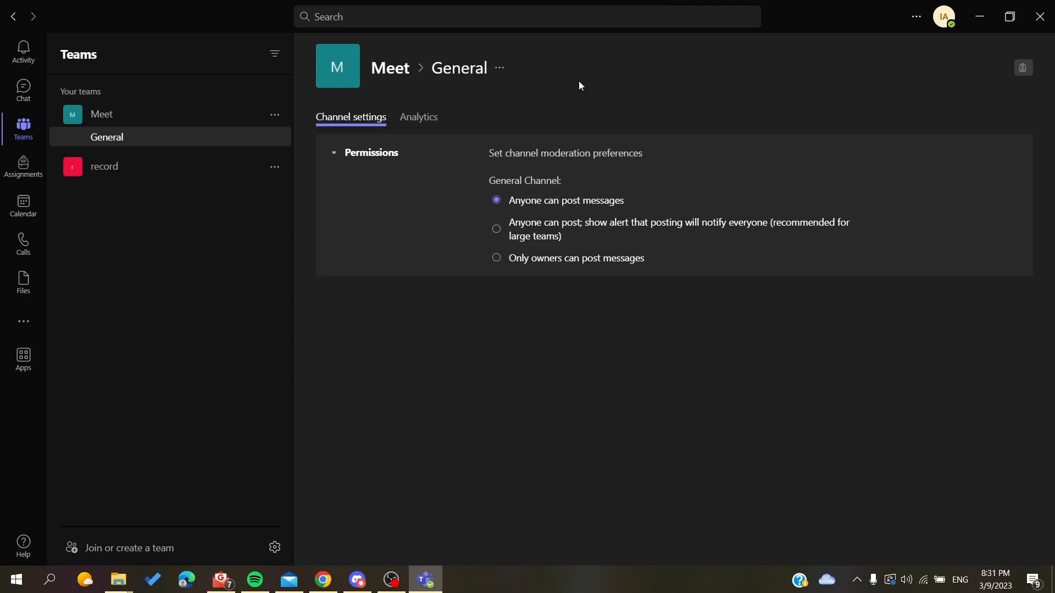
mouse_move(263, 159)
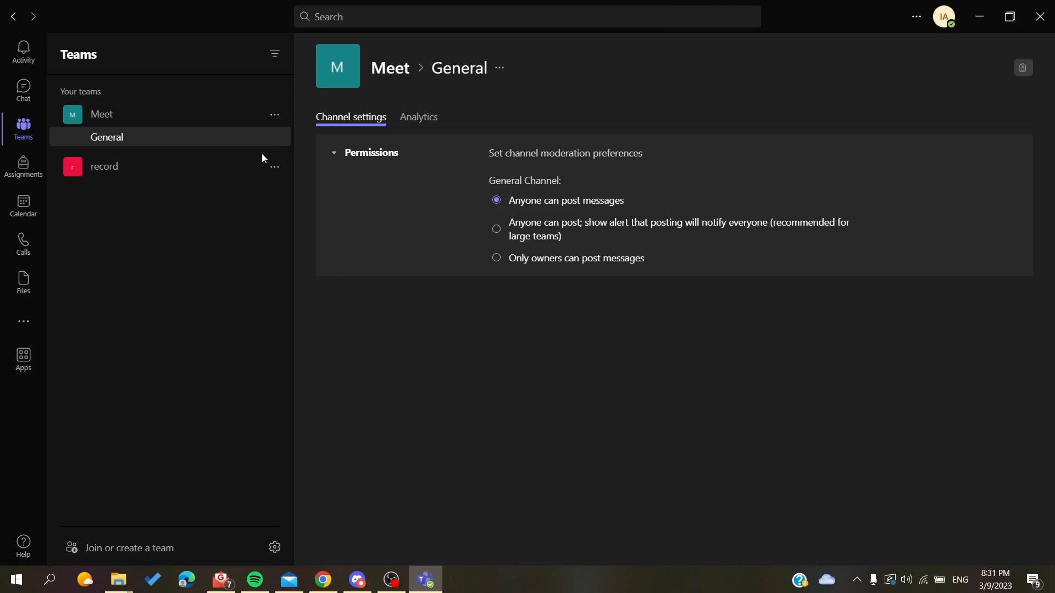
mouse_move(858, 91)
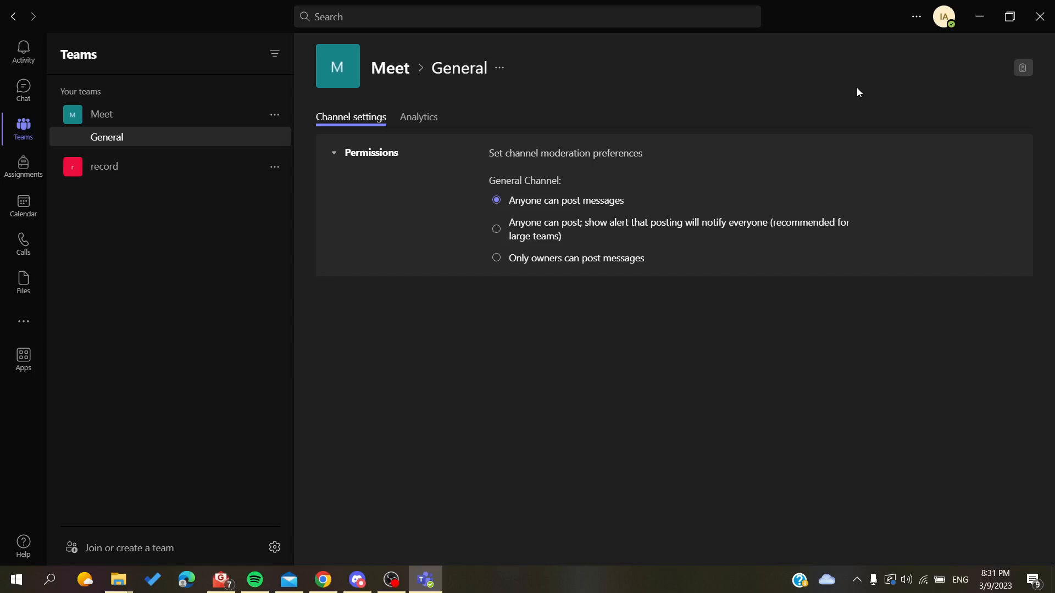